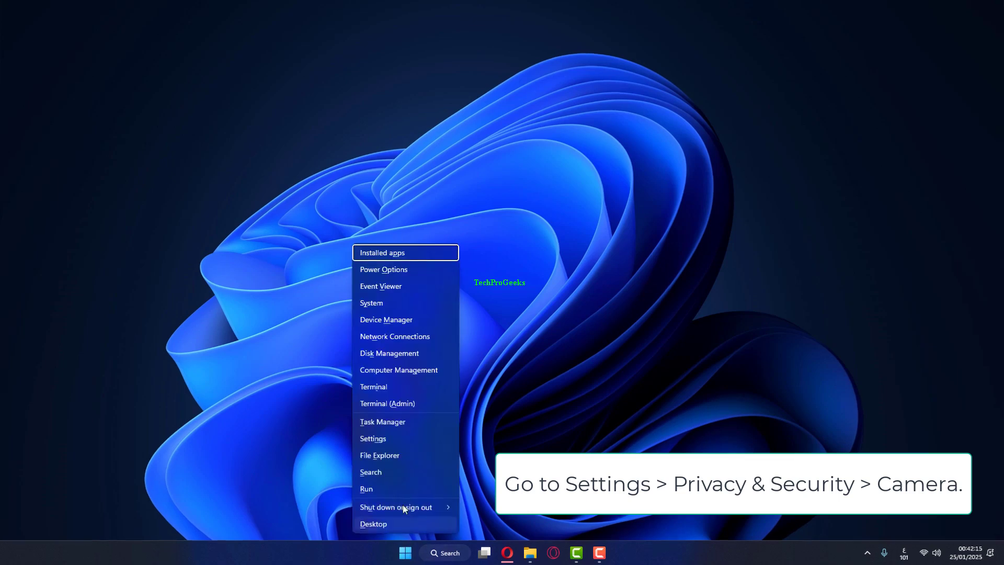
Launch Settings from the Quick Link menu.
{"action": "left_click", "coordinate": [384, 455]}
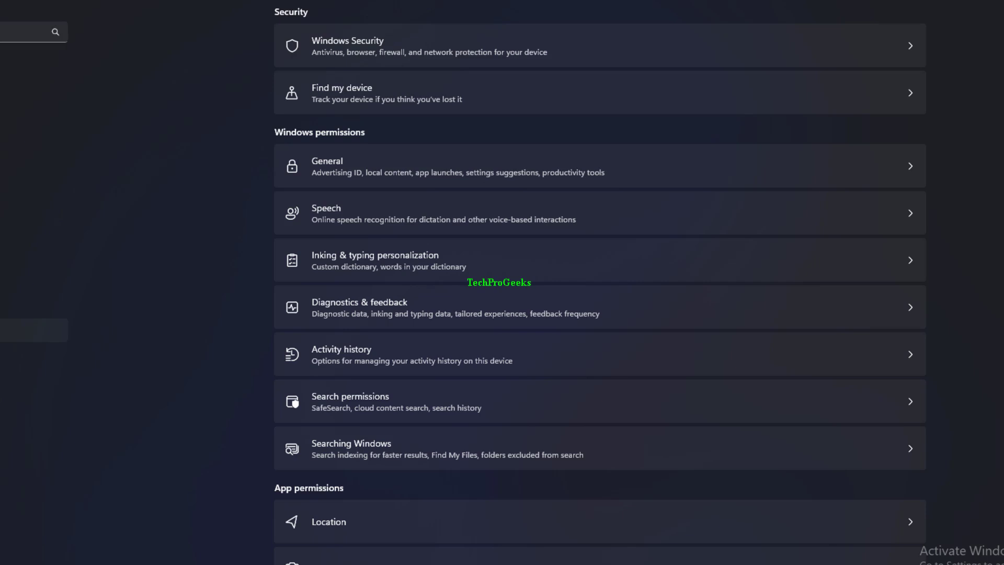
{"action": "mouse_move", "coordinate": [405, 173]}
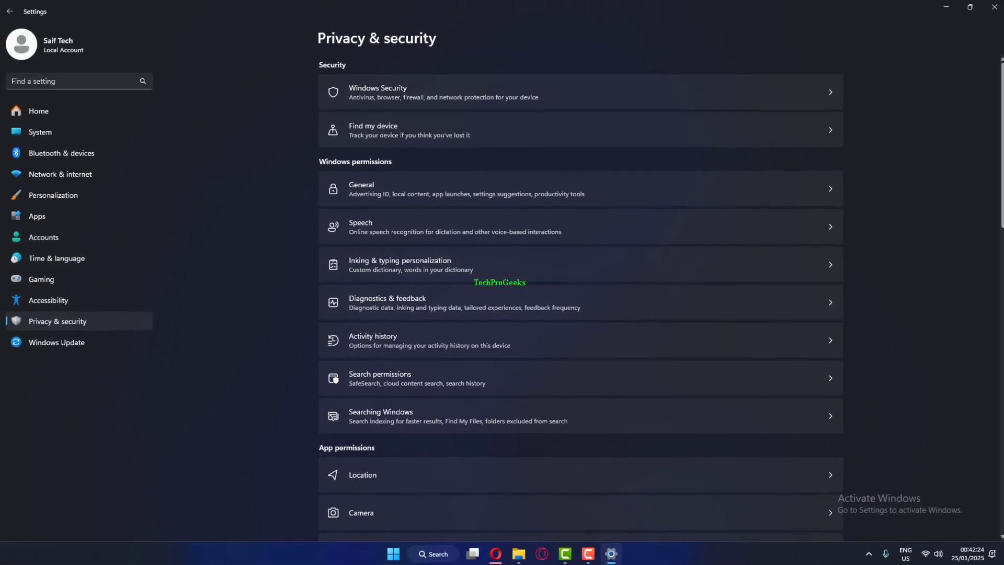
Scroll Privacy & security down to the Camera app permission.
{"action": "scroll", "scroll_direction": "down", "scroll_amount": 3}
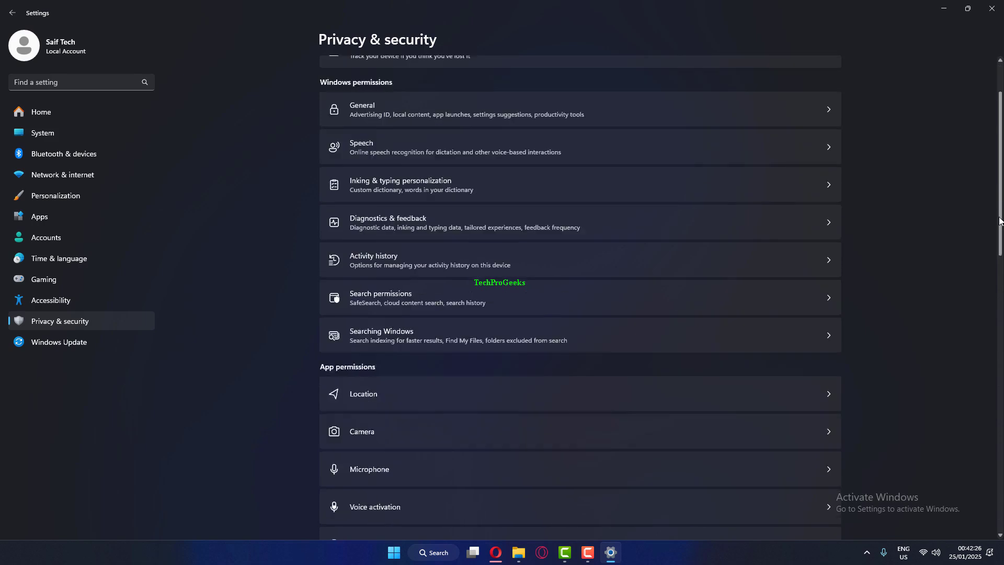
{"action": "scroll", "scroll_direction": "down", "scroll_amount": 3}
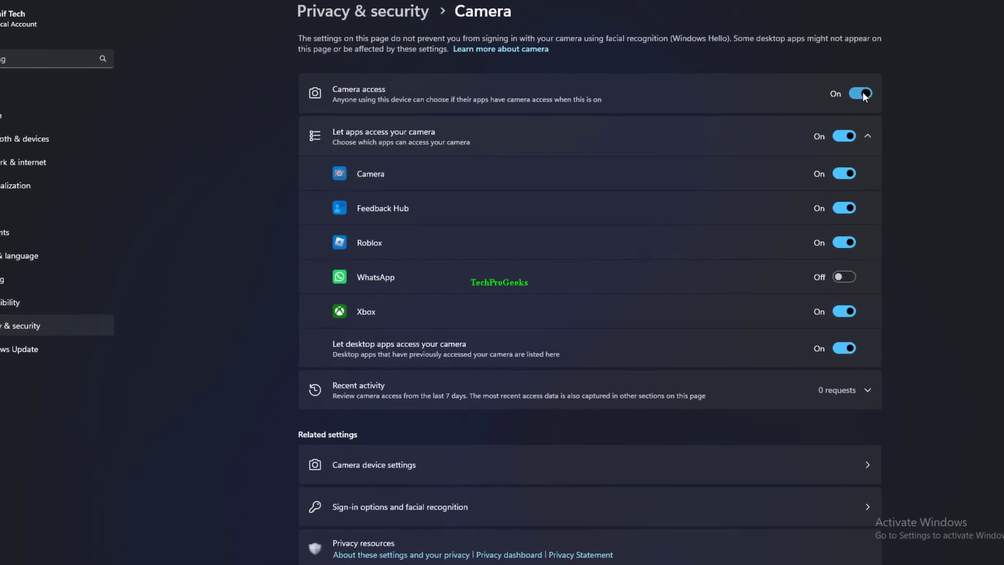
Switch Camera access off and back on, then close Settings.
{"action": "left_click", "coordinate": [860, 93]}
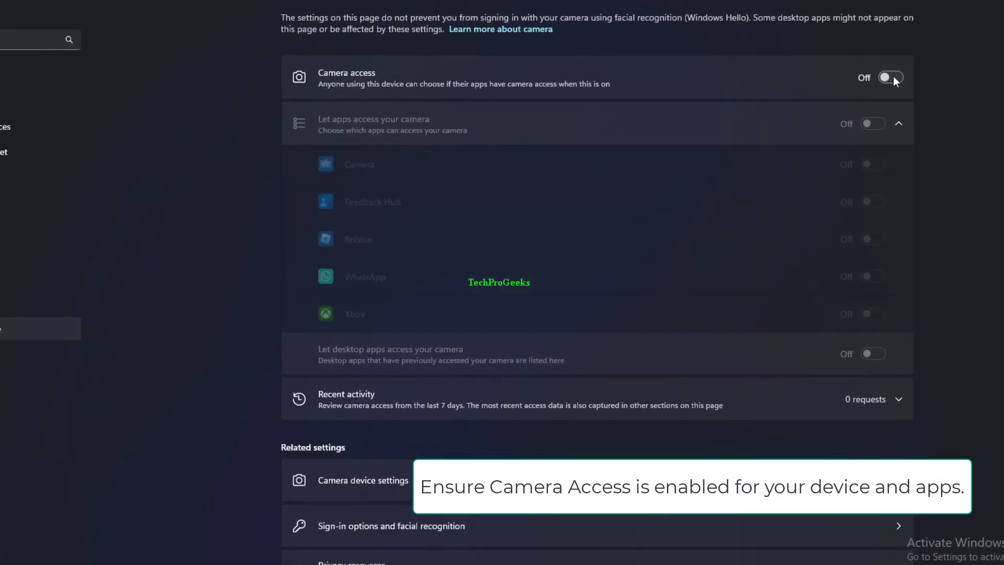
{"action": "left_click", "coordinate": [890, 77]}
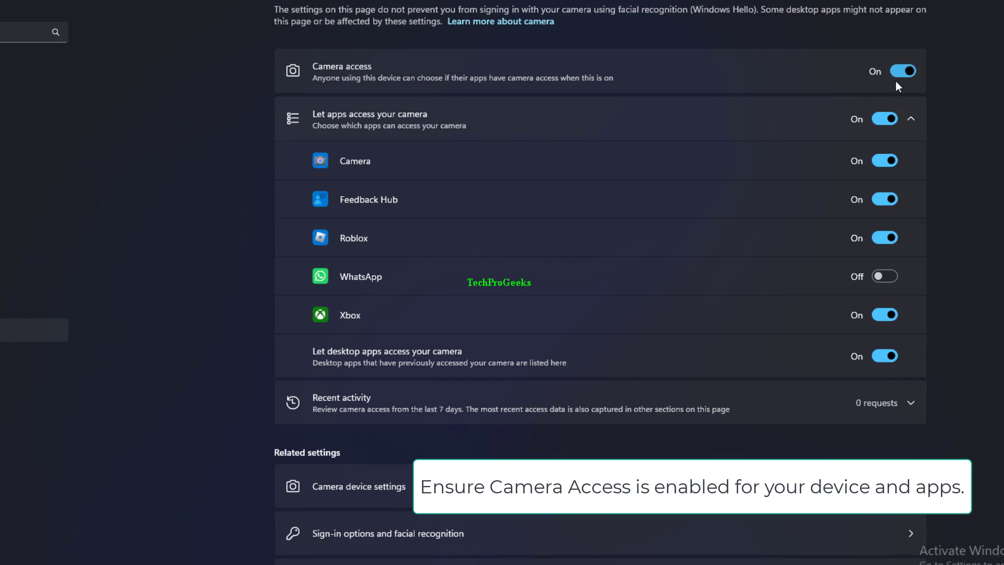
{"action": "left_click", "coordinate": [902, 71]}
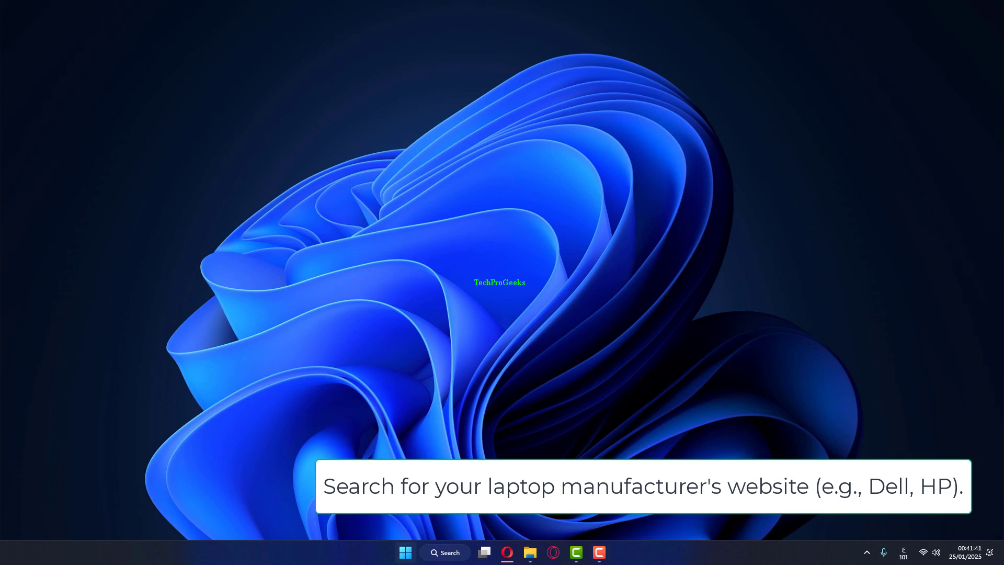
Launch Google Chrome from the taskbar.
{"action": "left_click", "coordinate": [403, 553]}
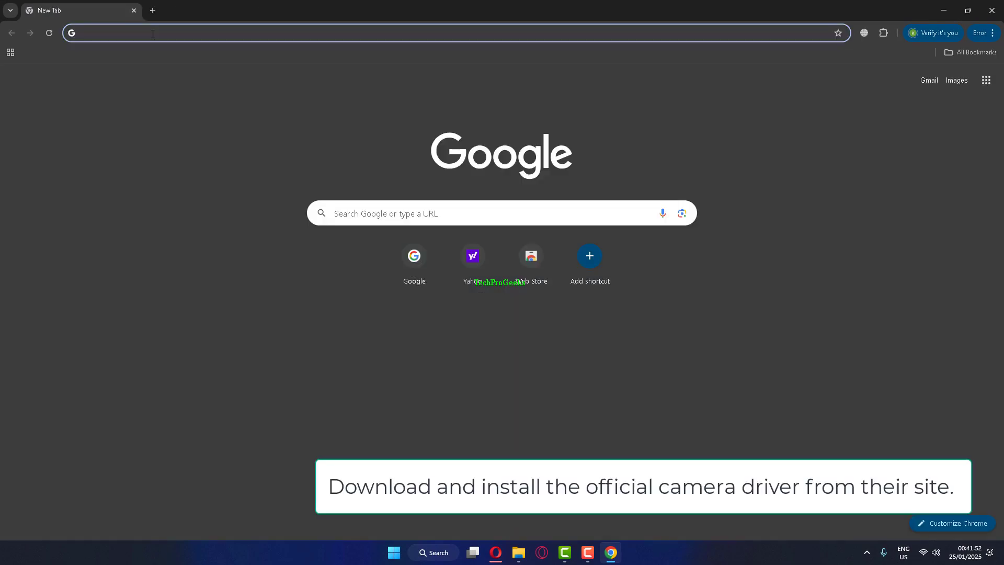
Search Google for 'dell camera driver'.
{"action": "type", "text": "dell camera driver"}
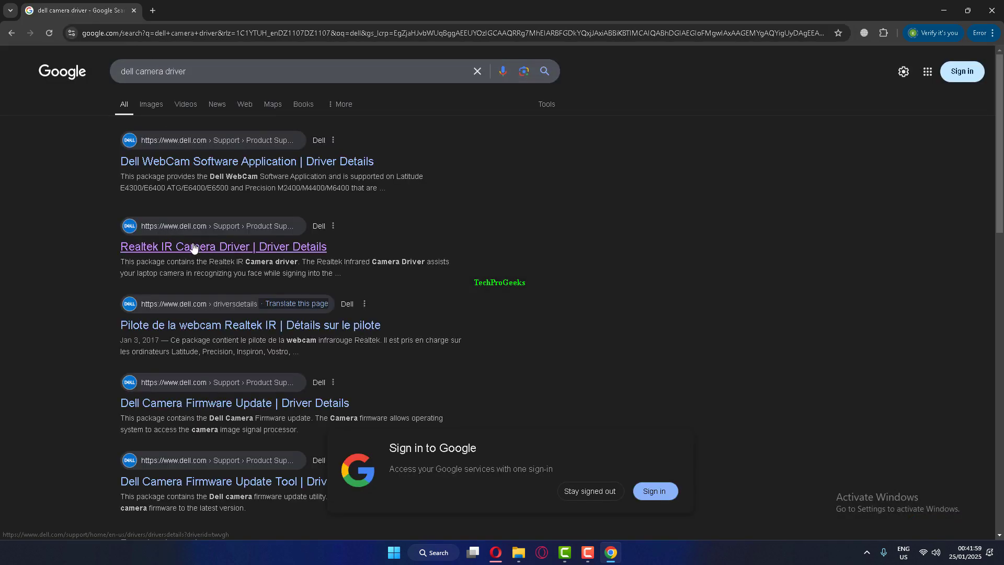
Open the Realtek IR Camera Driver result and review its available download formats.
{"action": "left_click", "coordinate": [223, 246]}
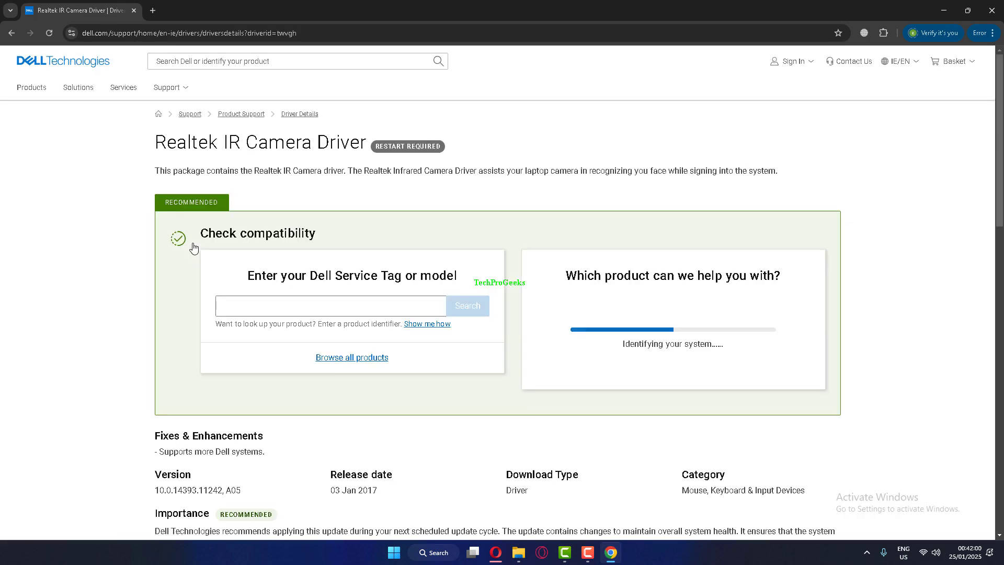
{"action": "scroll", "scroll_direction": "down", "scroll_amount": 3}
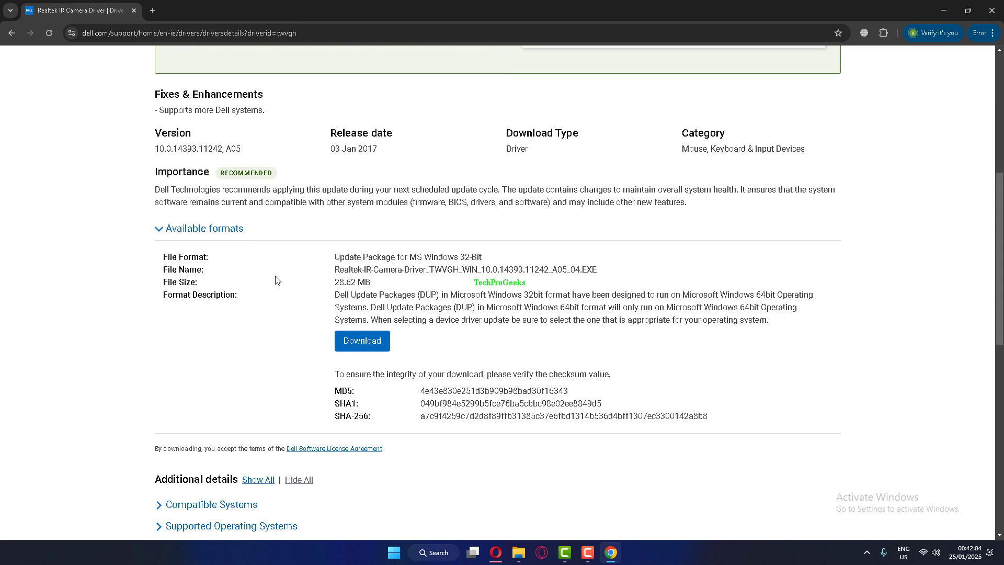
{"action": "left_click_drag", "start_coordinate": [275, 280], "coordinate": [467, 320]}
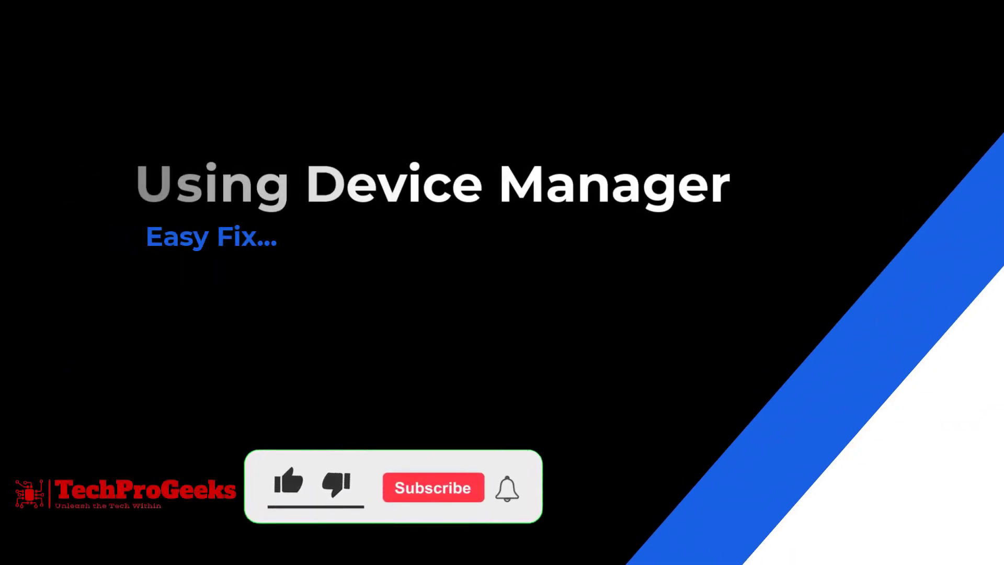
{"action": "left_click", "coordinate": [288, 484]}
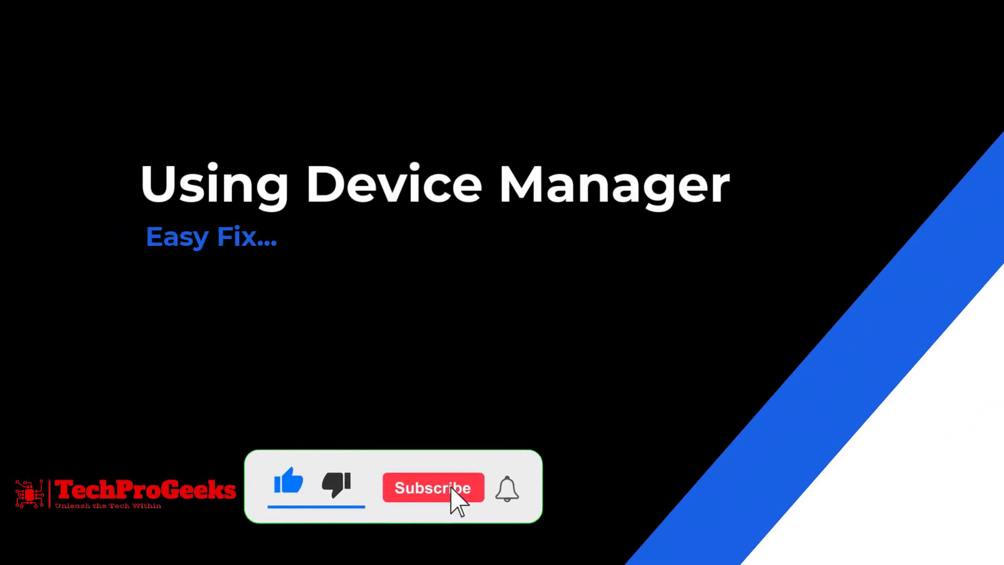
{"action": "left_click", "coordinate": [433, 488]}
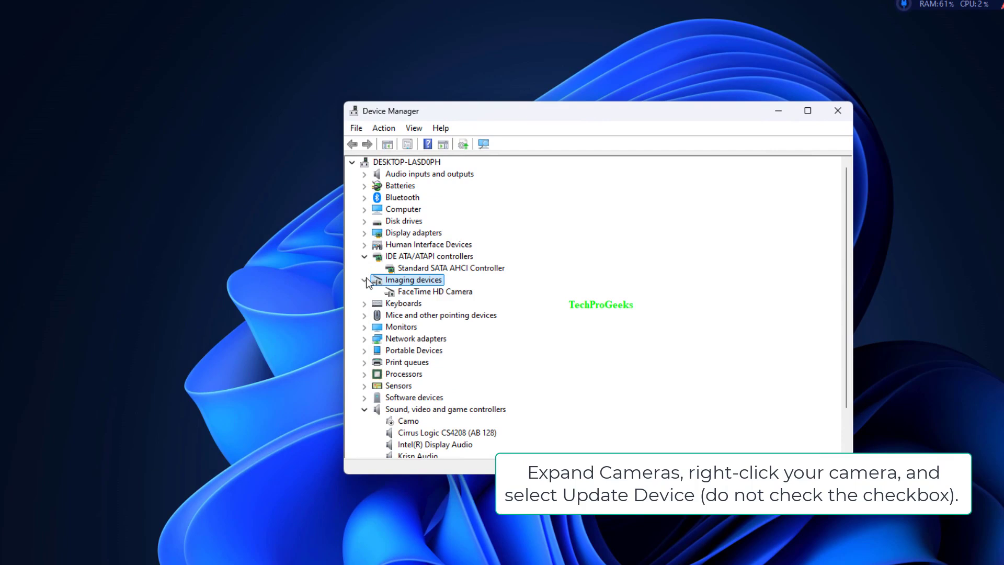
Run an automatic driver search for the FaceTime HD Camera.
{"action": "right_click", "coordinate": [434, 291]}
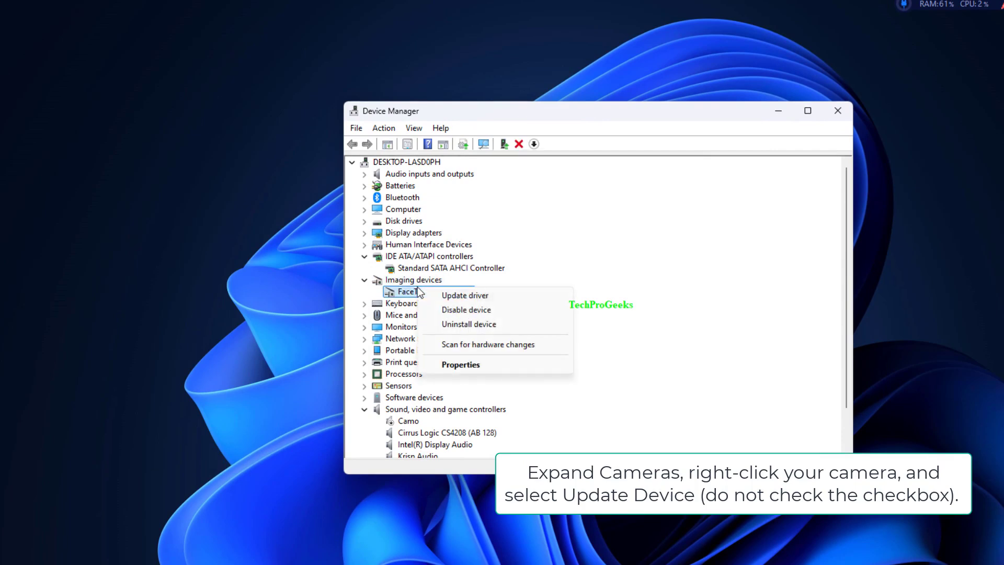
{"action": "left_click", "coordinate": [465, 295]}
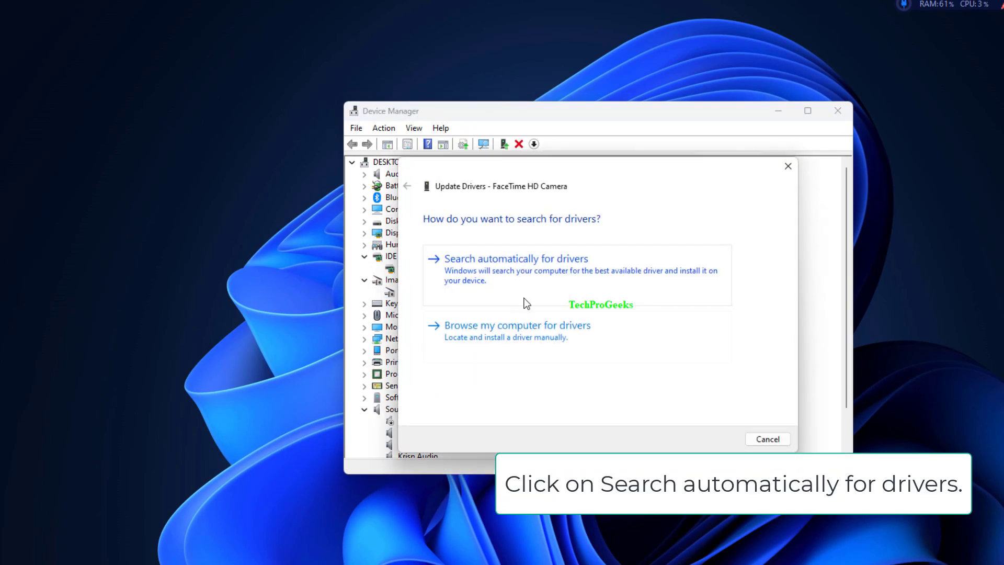
{"action": "left_click", "coordinate": [516, 258]}
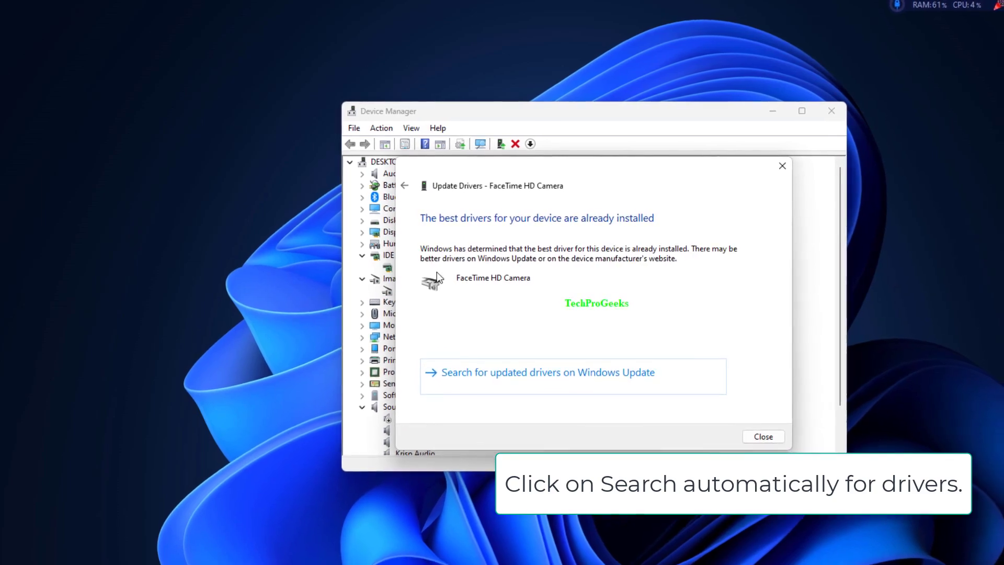